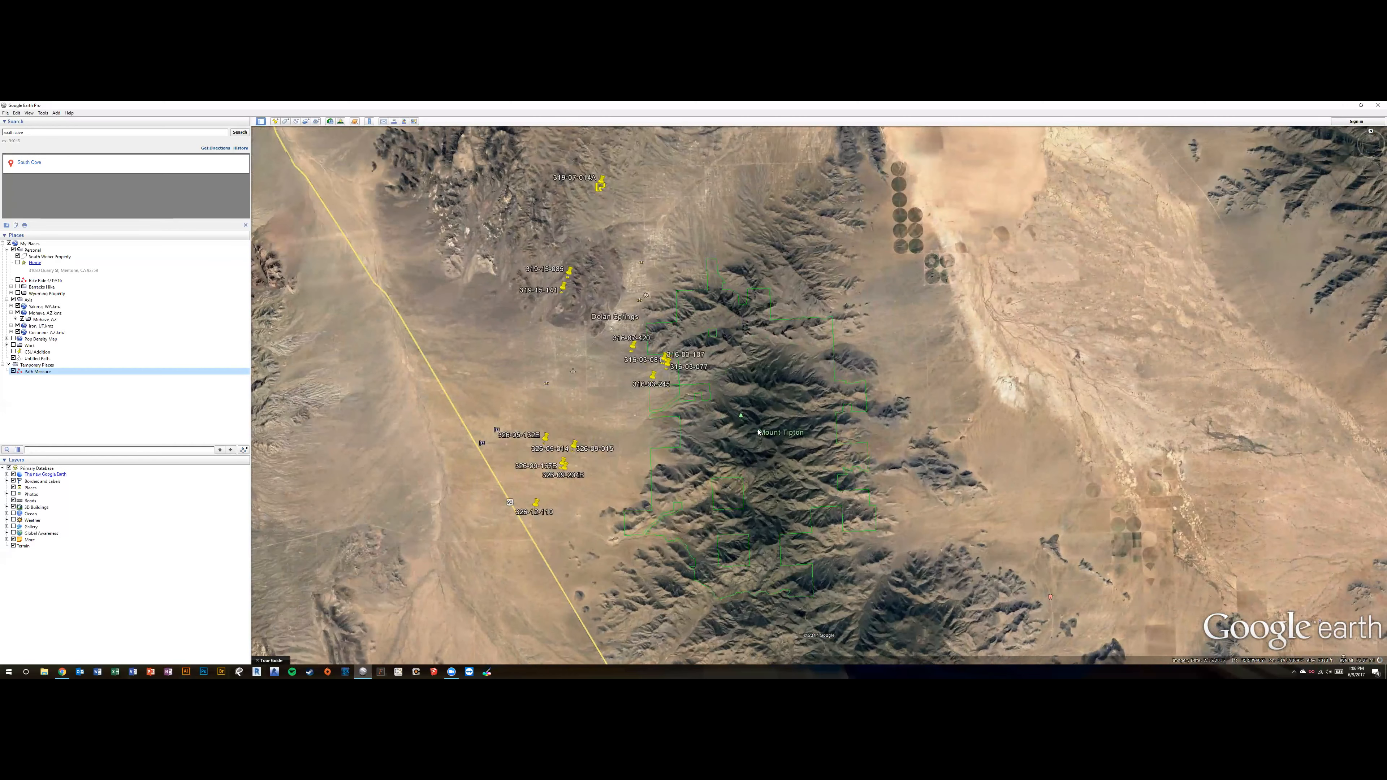
scroll("down", 3)
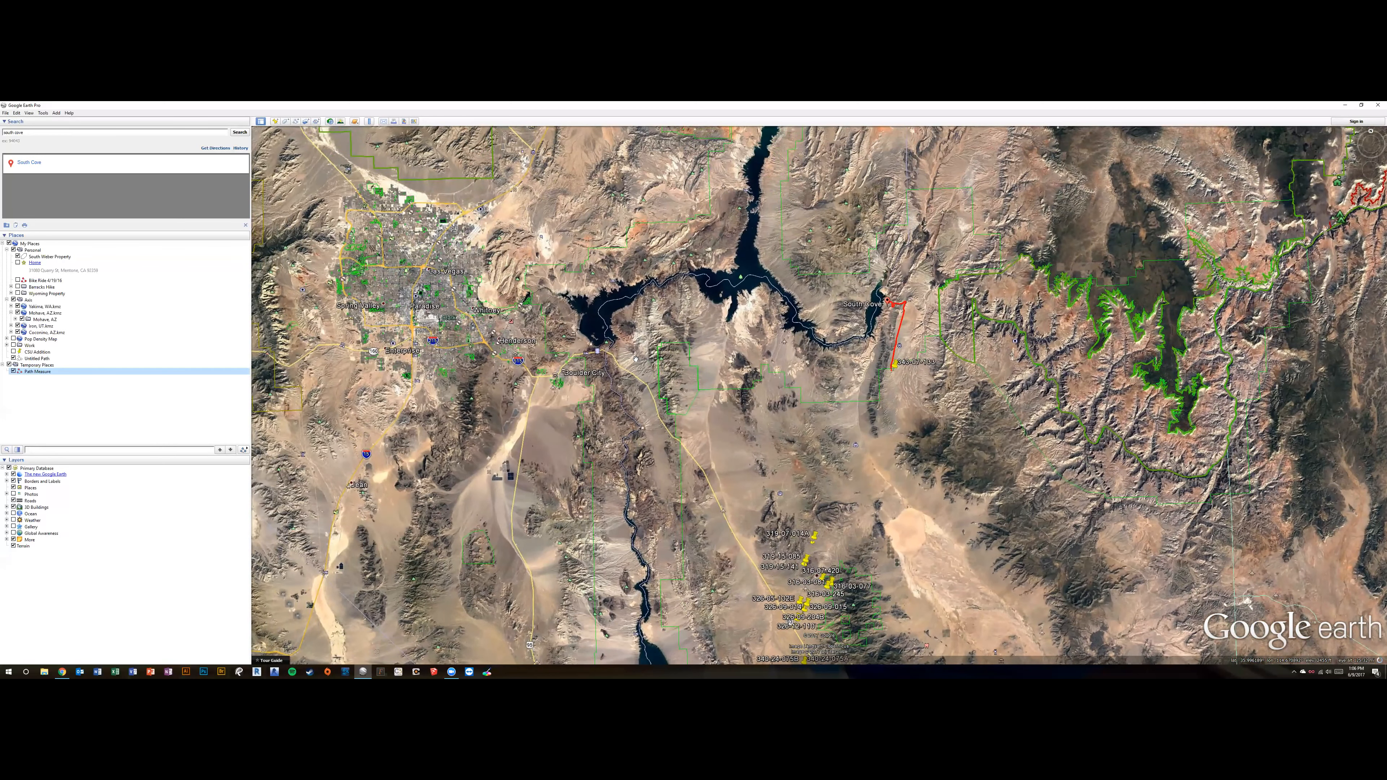